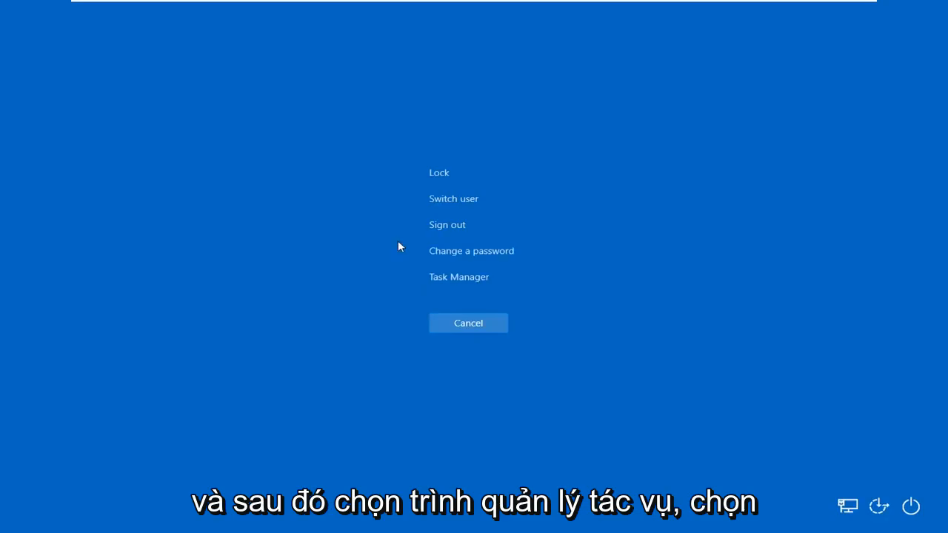
Launch Task Manager from the Ctrl+Alt+Del security screen
left_click(459, 277)
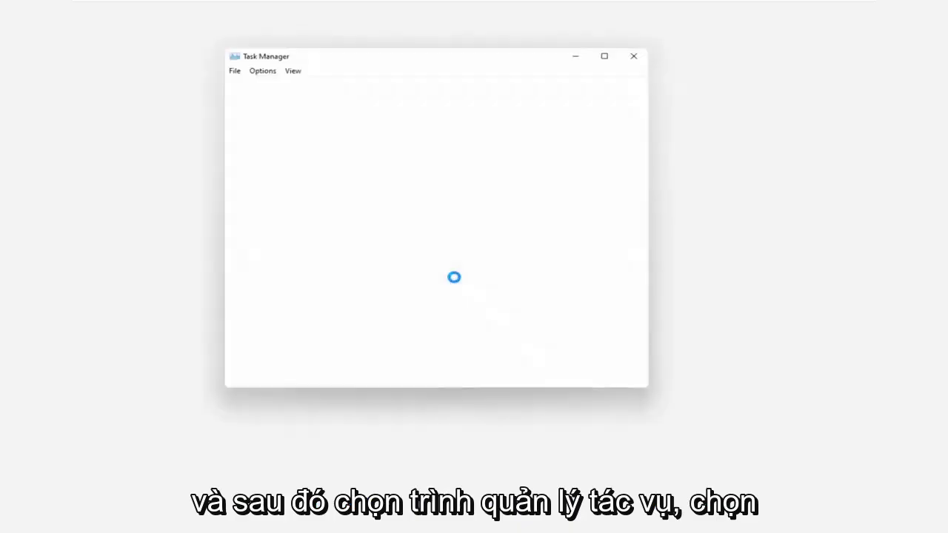
Run 'explorer' as a new task with administrative privileges to restore the desktop
left_click(230, 66)
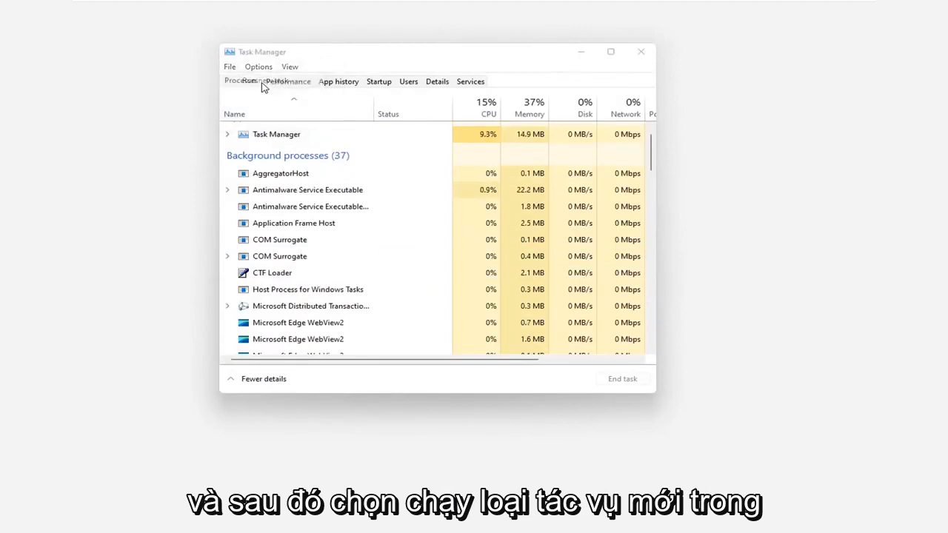
type("explorer")
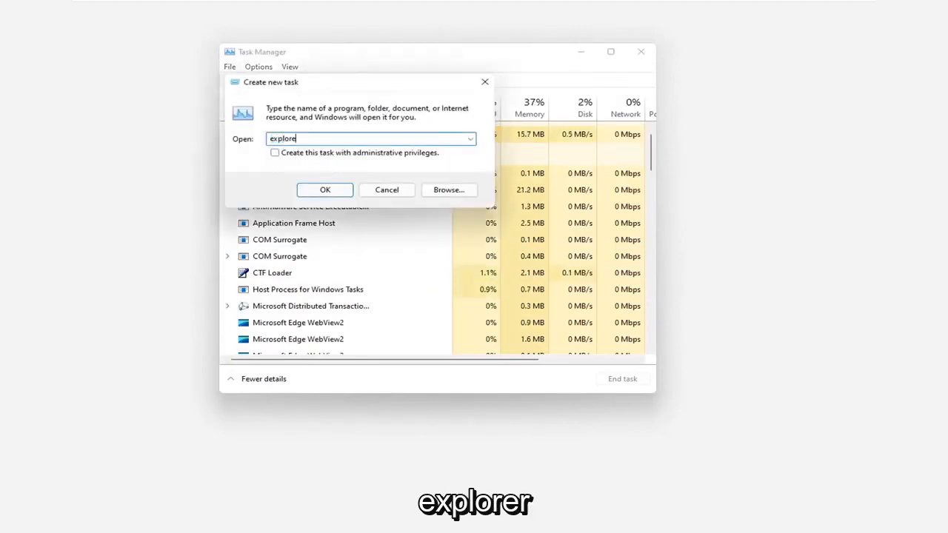
left_click(275, 153)
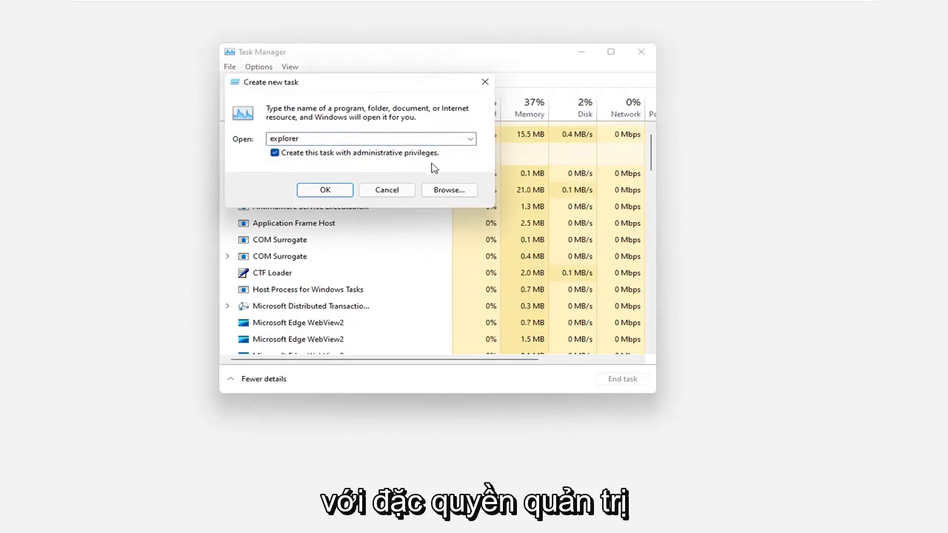
left_click(324, 190)
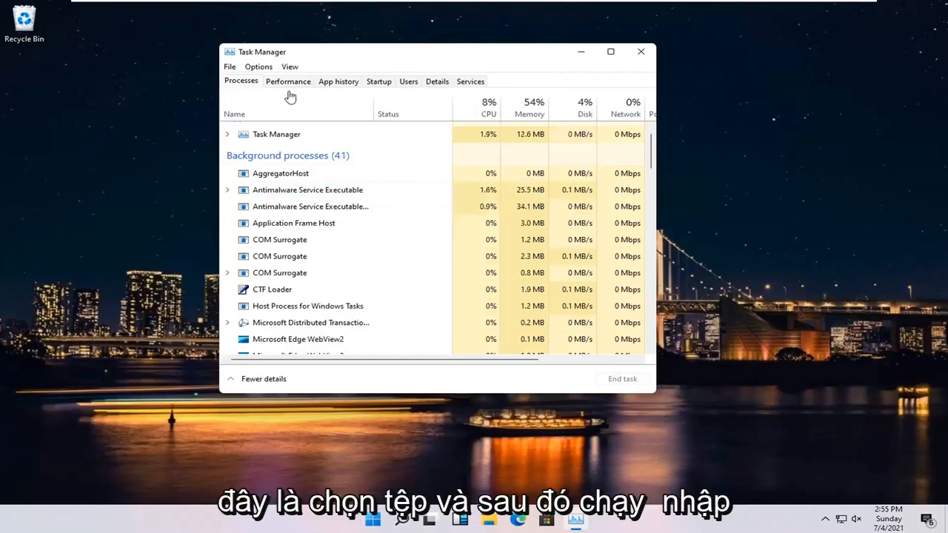
Run 'regedit' as a new task with administrative privileges via File > Run new task
left_click(230, 67)
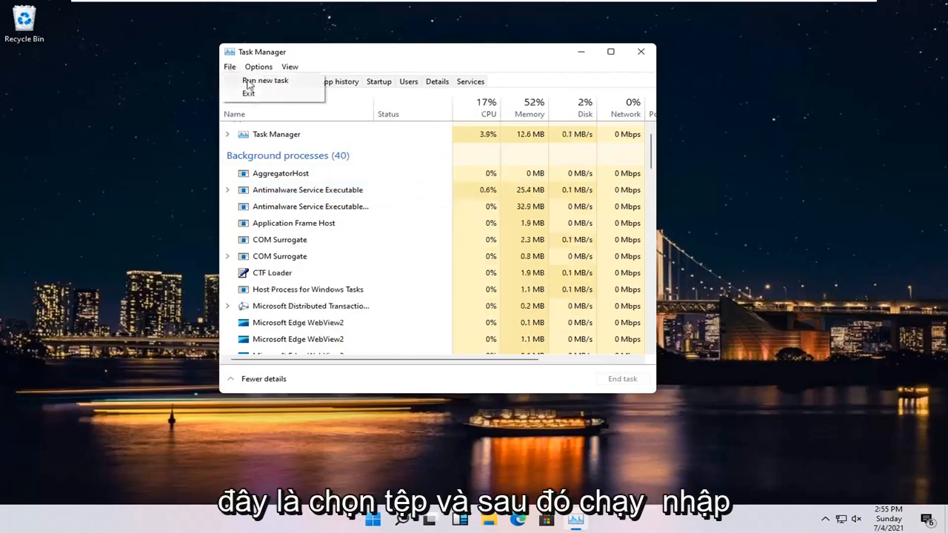
left_click(265, 80)
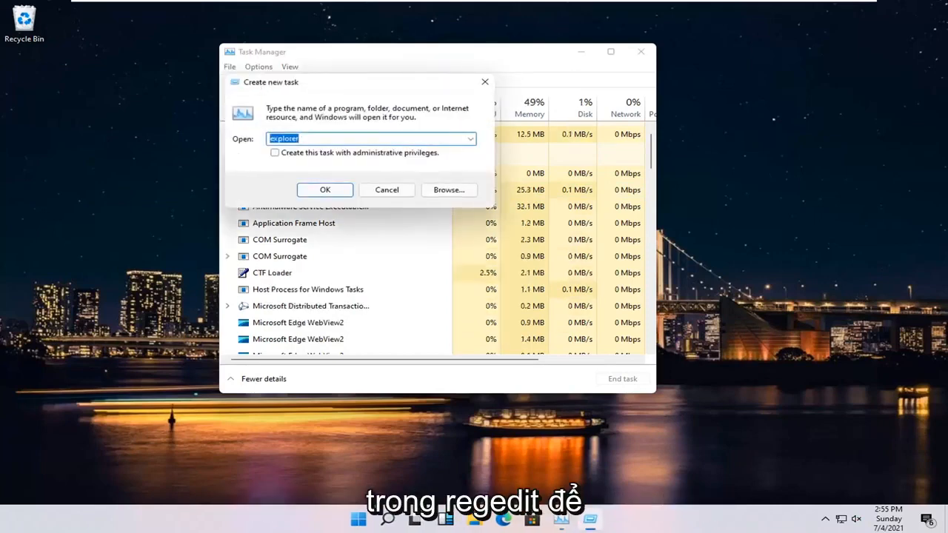
type("regedit")
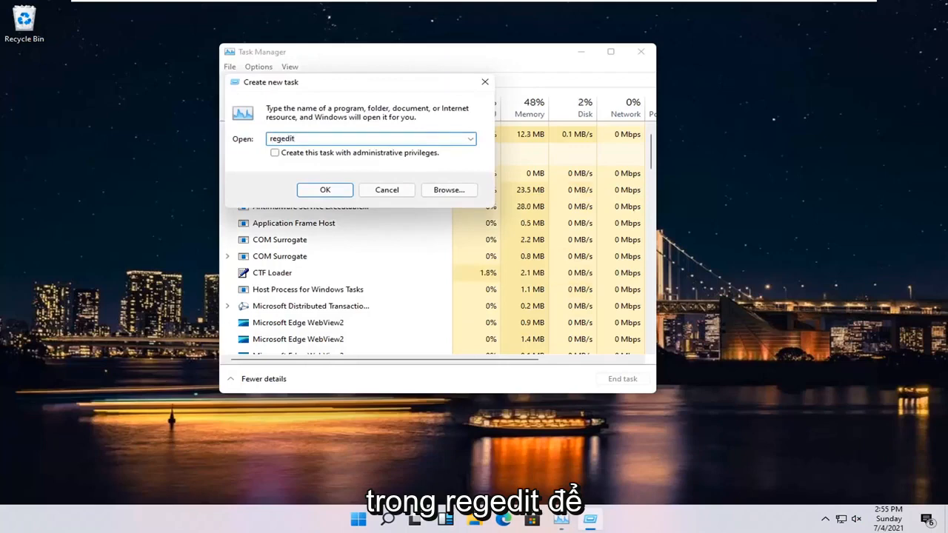
left_click(276, 153)
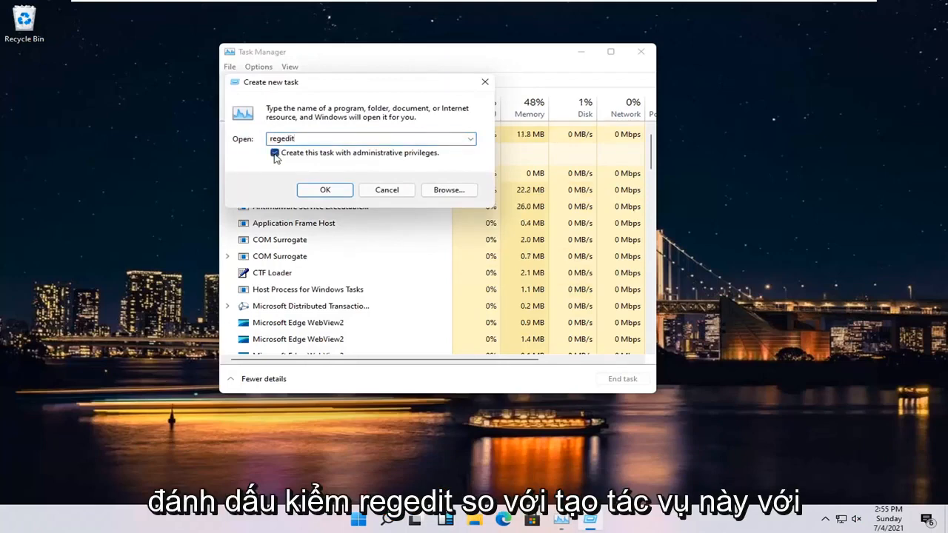
left_click(274, 153)
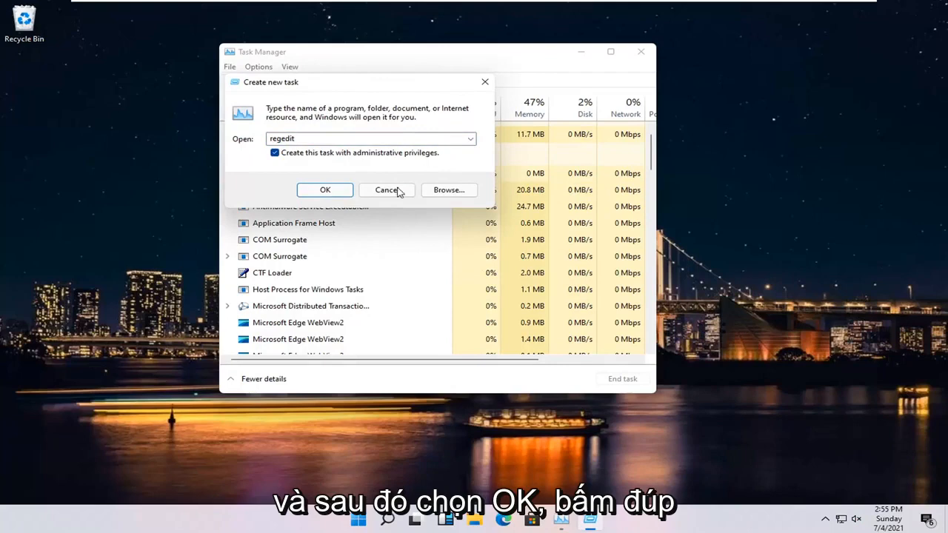
left_click(325, 190)
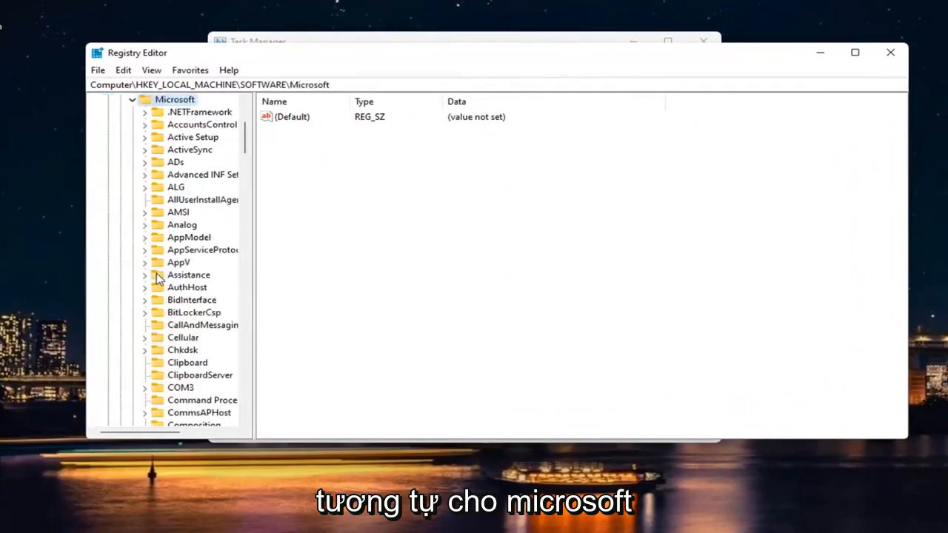
Navigate to HKEY_LOCAL_MACHINE\SOFTWARE\Microsoft\Windows NT\CurrentVersion and select the Winlogon key
scroll("down", 3)
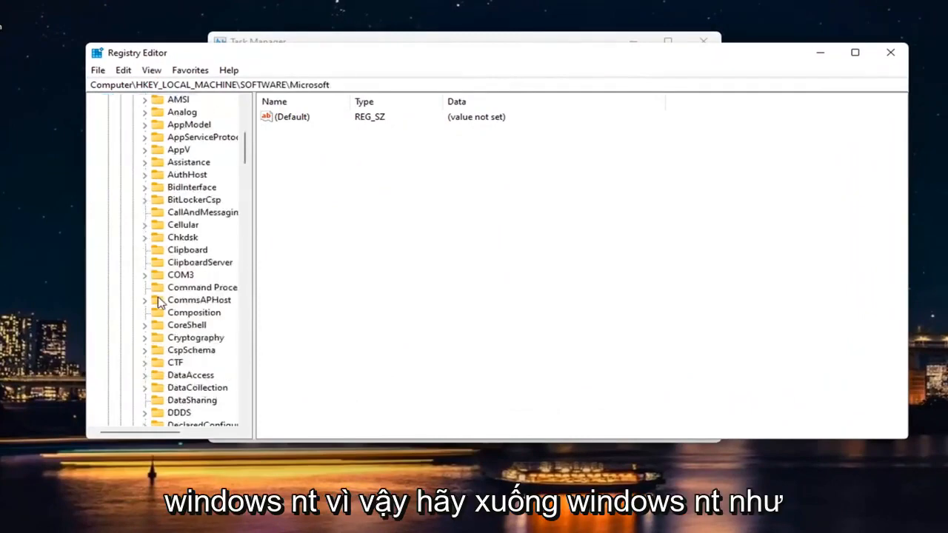
scroll("down", 3)
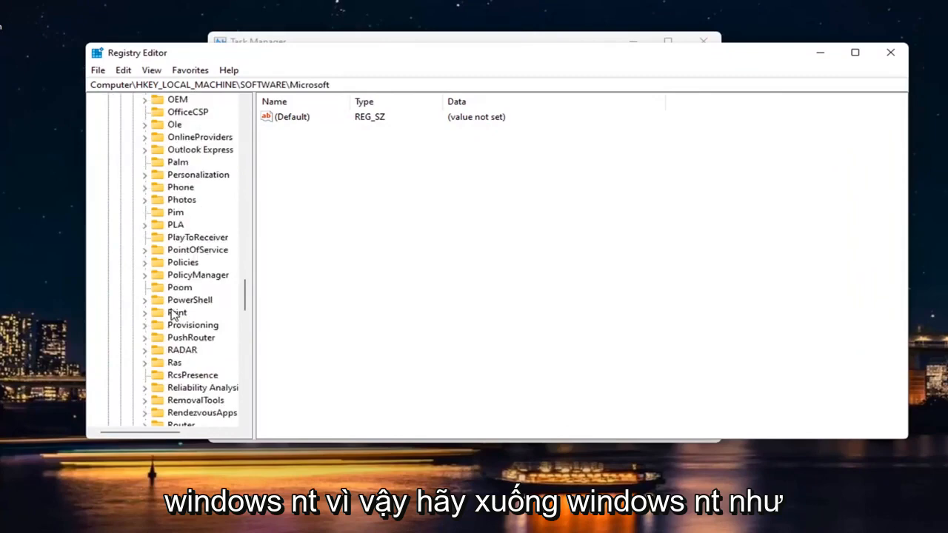
scroll("down", 3)
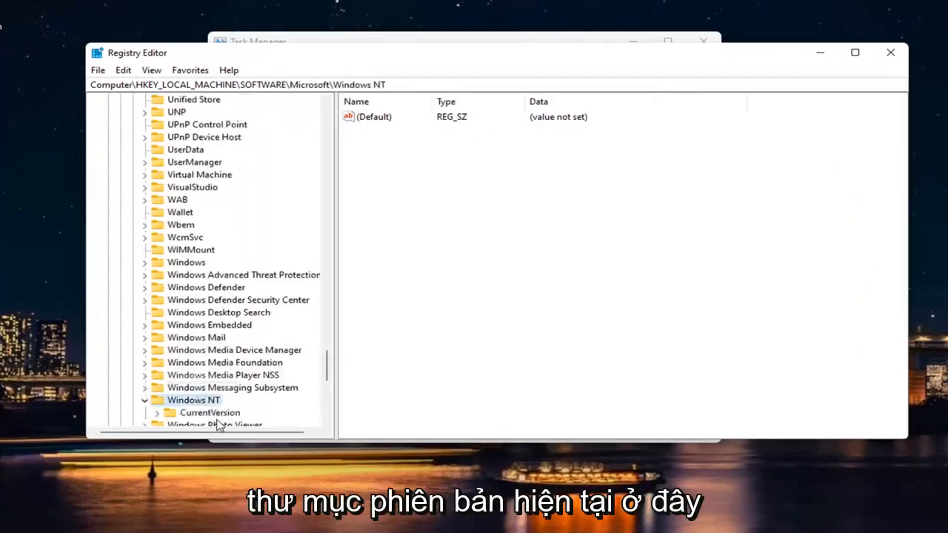
double_click(210, 412)
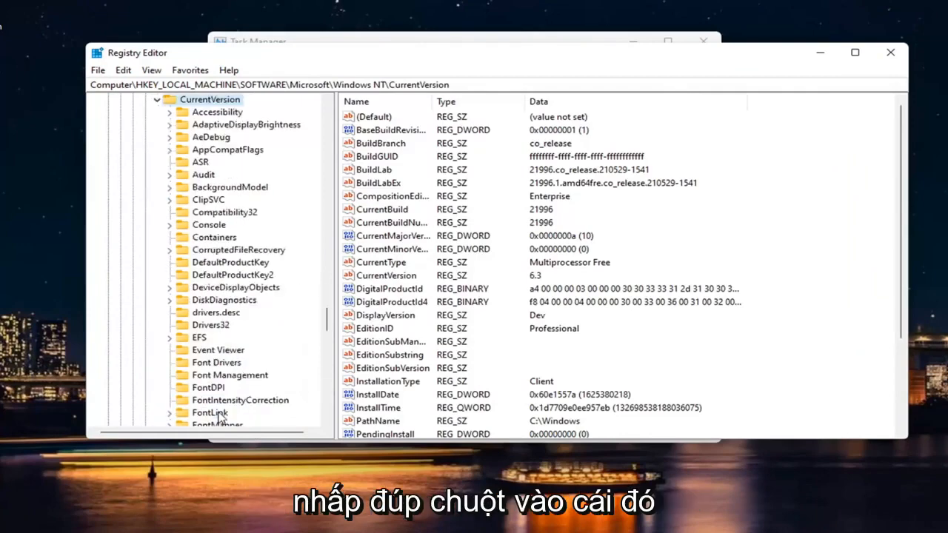
scroll("down", 3)
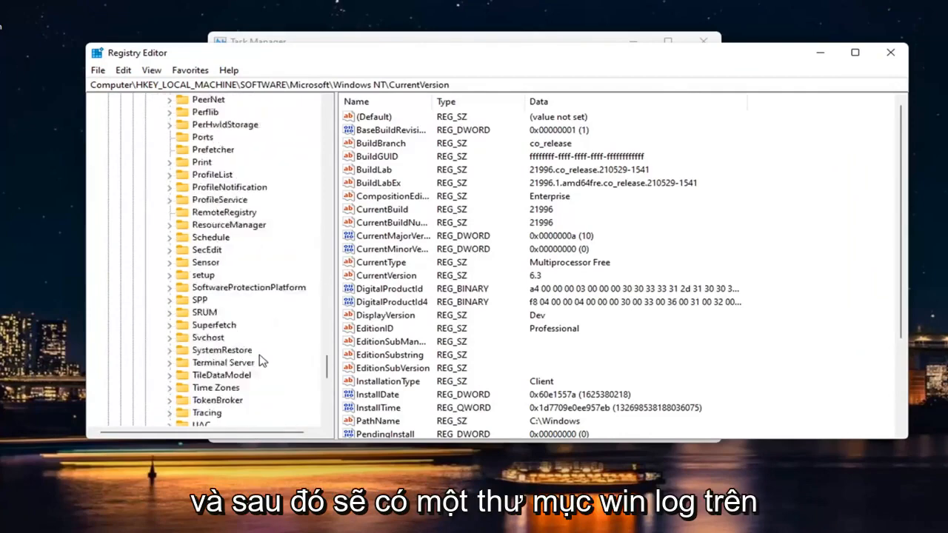
left_click(214, 388)
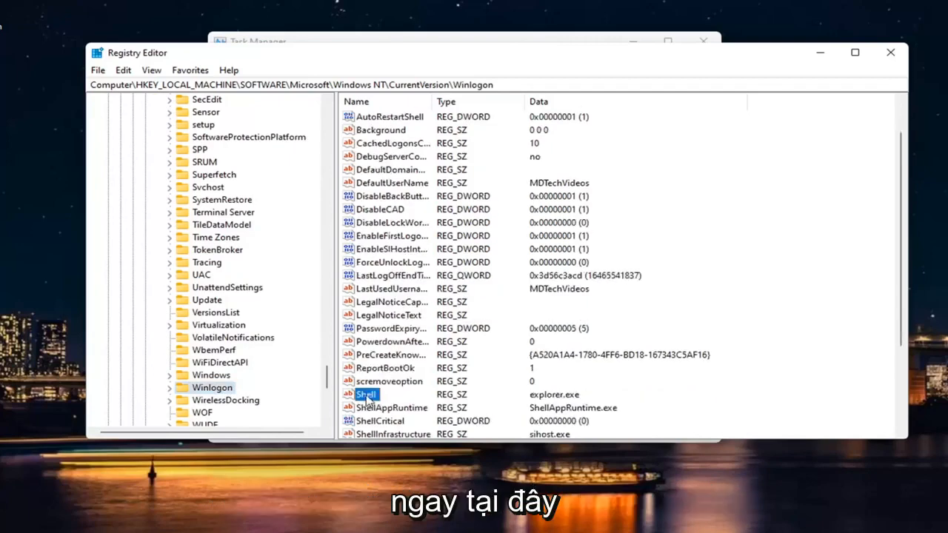
View the Winlogon Shell string, confirm it reads explorer.exe, and close it unchanged
double_click(364, 394)
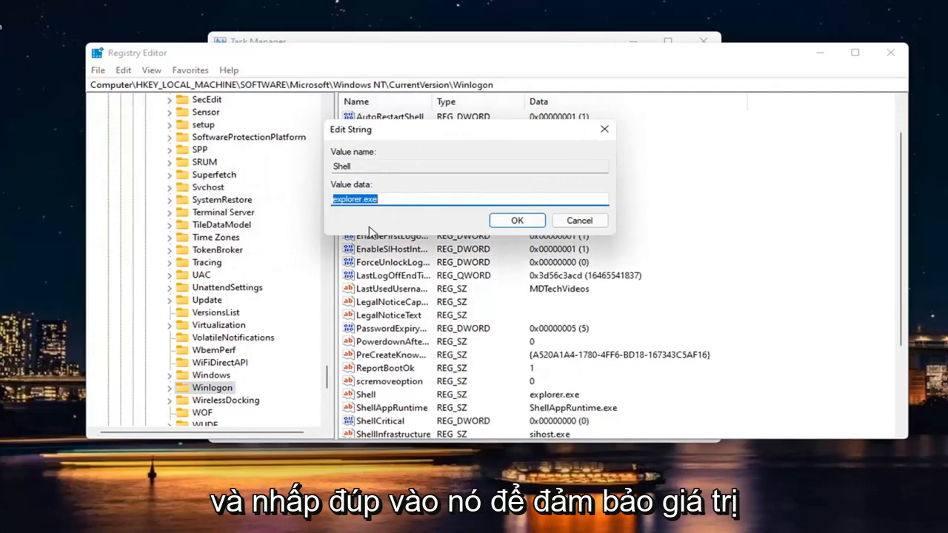
left_click(469, 199)
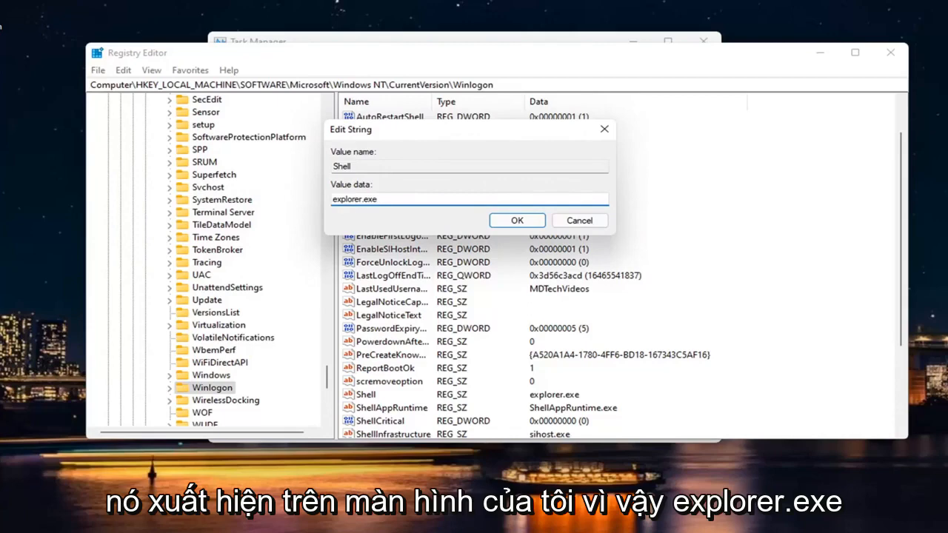
mouse_move(596, 182)
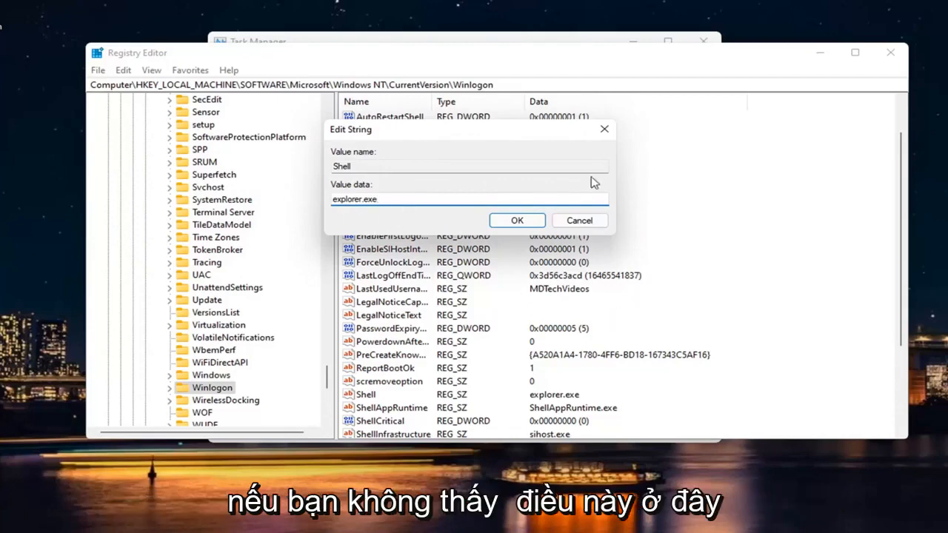
left_click(515, 219)
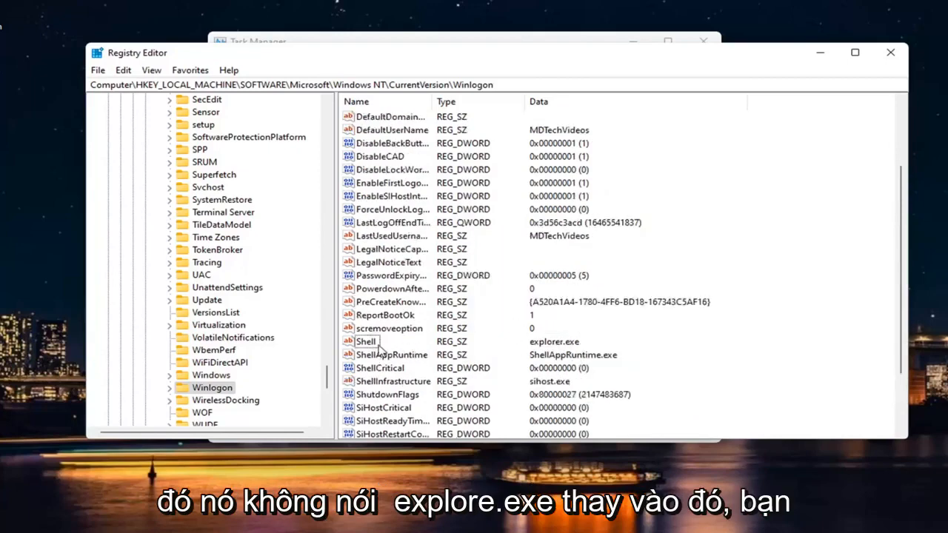
Recheck the Shell value is explorer.exe, then collapse the tree back to SOFTWARE\Microsoft
double_click(365, 341)
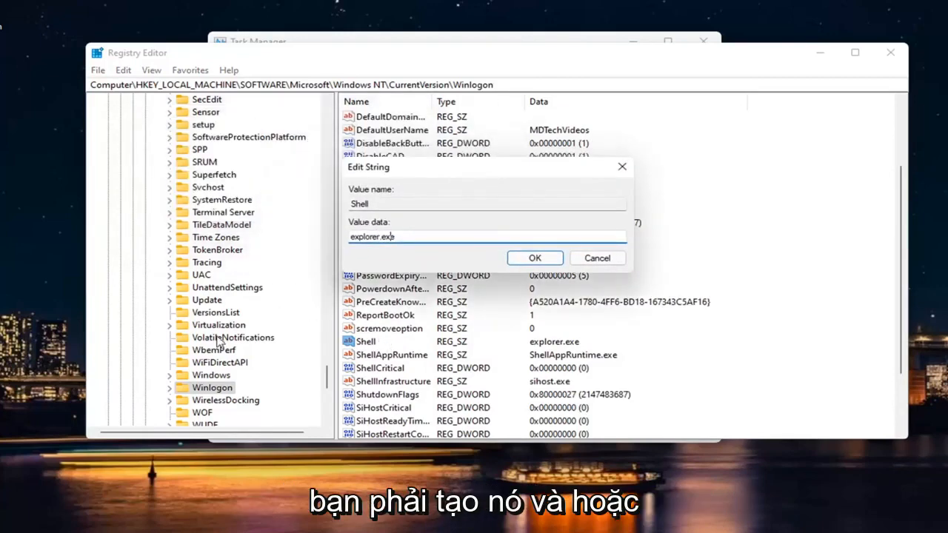
mouse_move(406, 344)
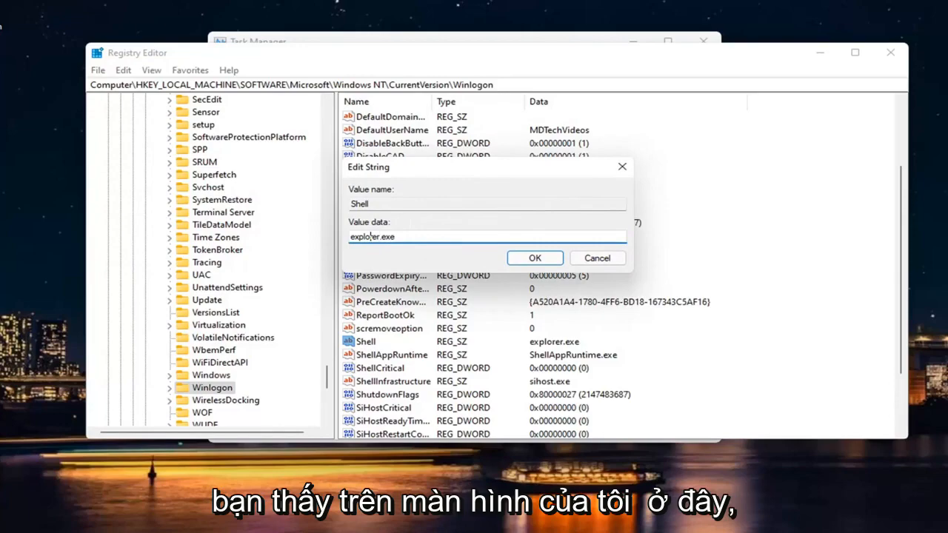
left_click(533, 257)
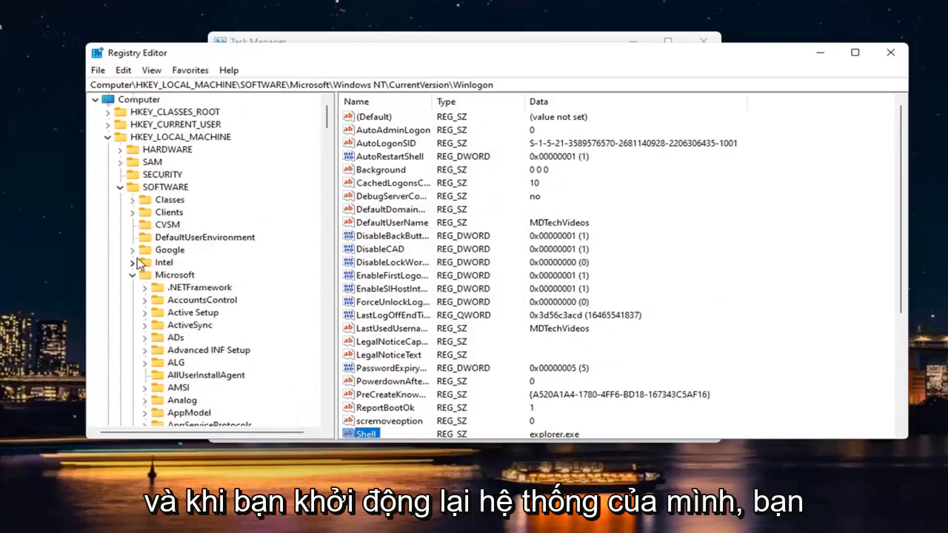
left_click(175, 274)
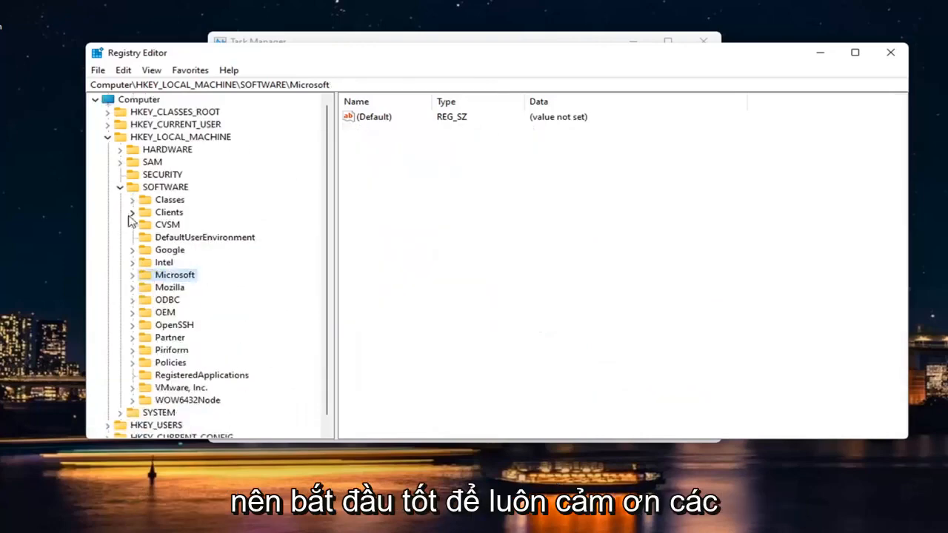